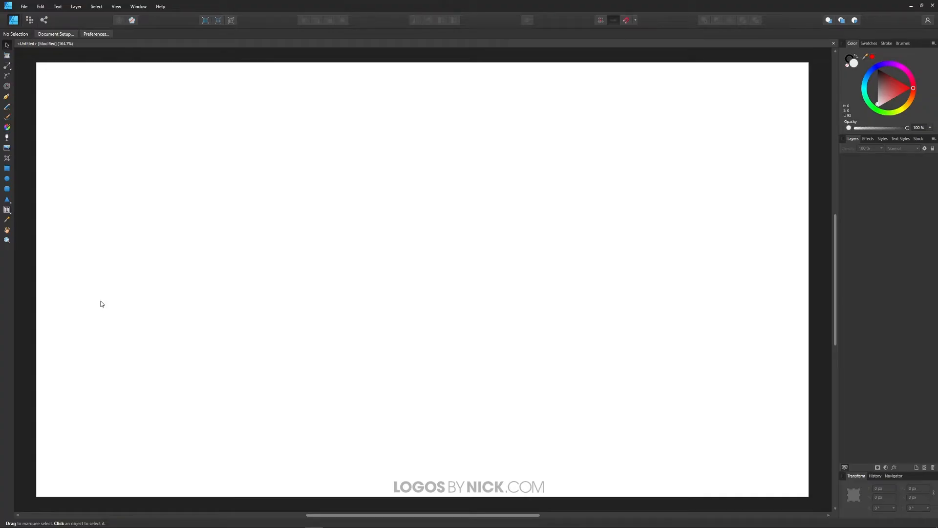
pyautogui.moveTo(25, 262)
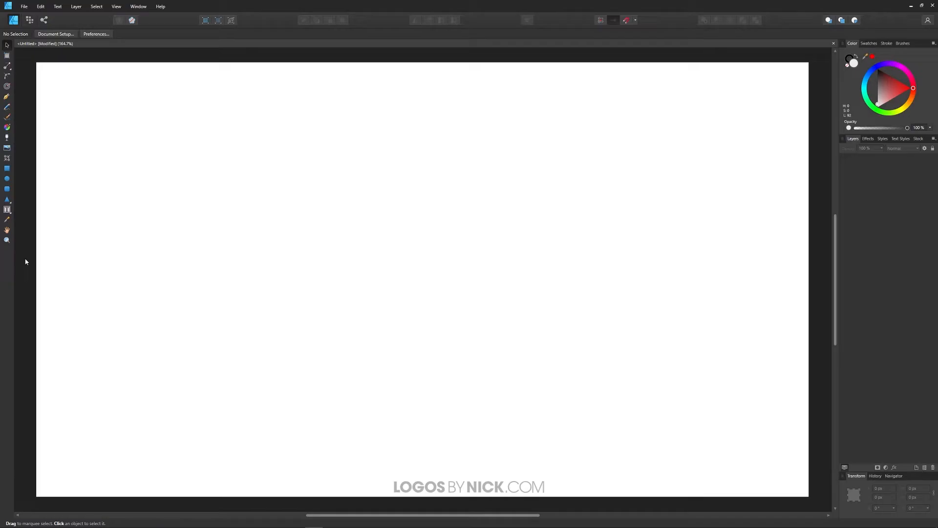
# Step: Create a text frame on the page and enter the words 'Drop Shadow'
pyautogui.click(6, 210)
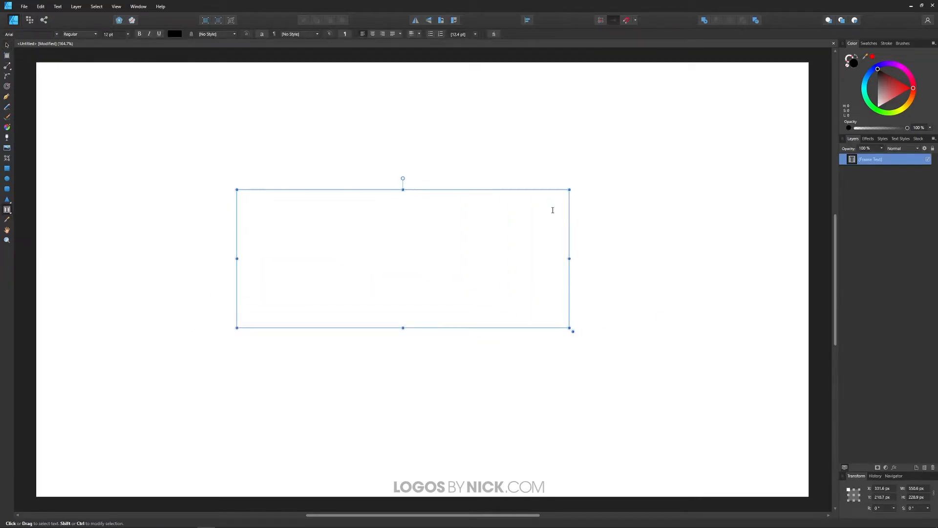
pyautogui.write('Drop Sh')
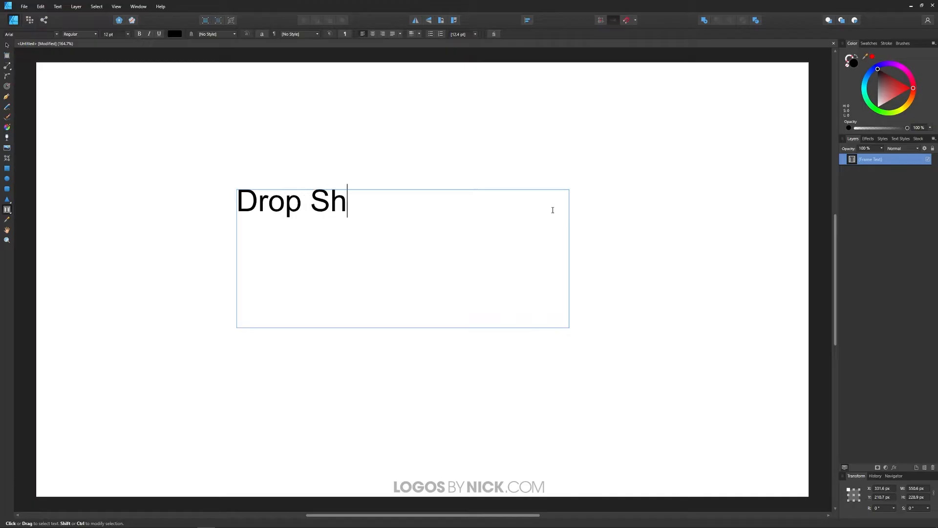
pyautogui.write('adow')
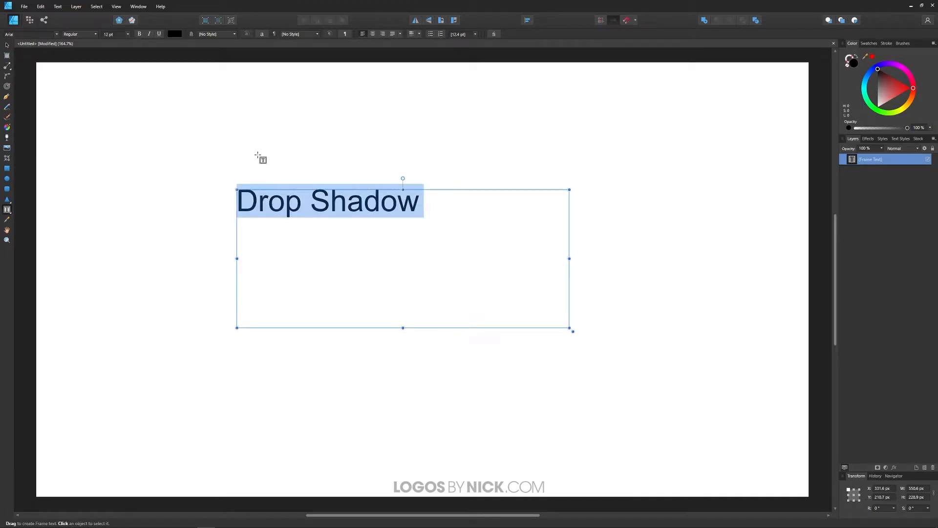
# Step: Set the text's font family to the Milkshake script font
pyautogui.click(30, 33)
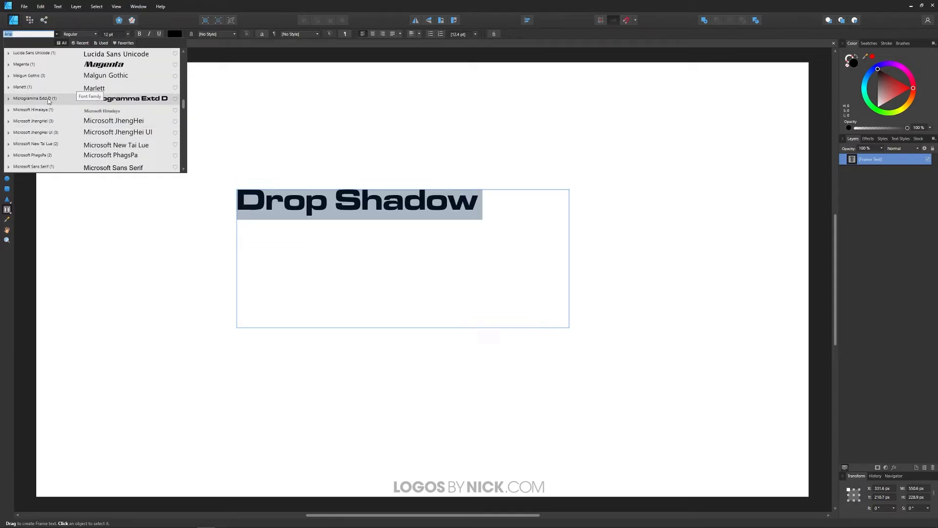
pyautogui.scroll(-3)
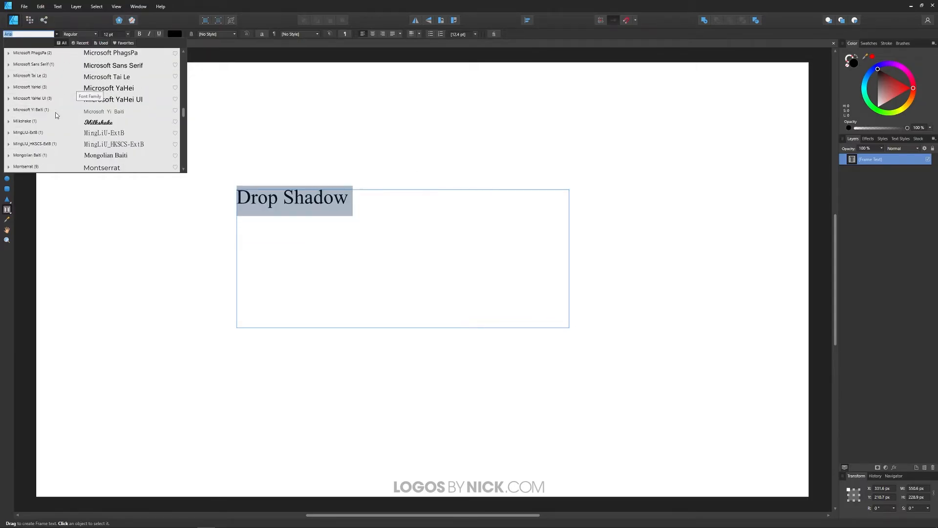
pyautogui.click(98, 122)
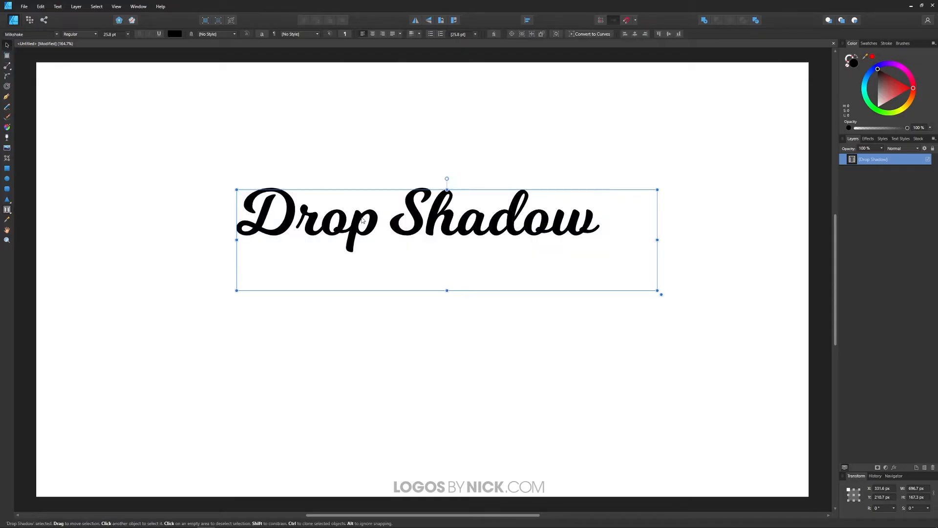
# Step: Move the text lower on the page and recolour it light blue
pyautogui.moveTo(419, 215); pyautogui.dragTo(407, 242)
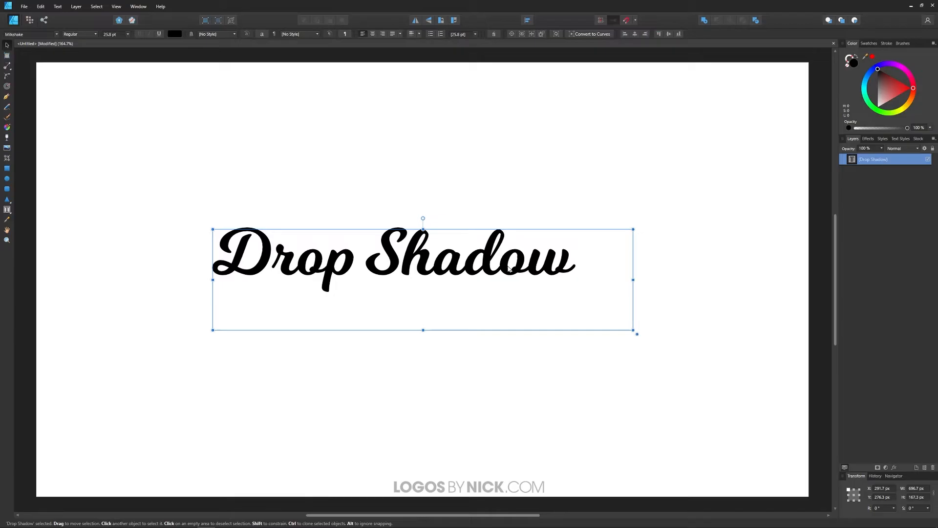
pyautogui.click(883, 93)
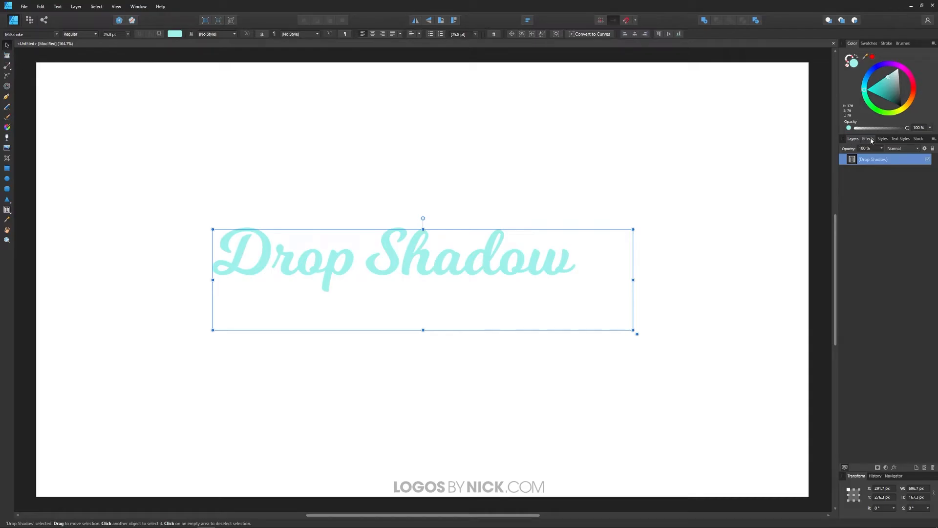
# Step: Enable the Outer Shadow effect on the text in the Effects panel, at default settings
pyautogui.click(868, 138)
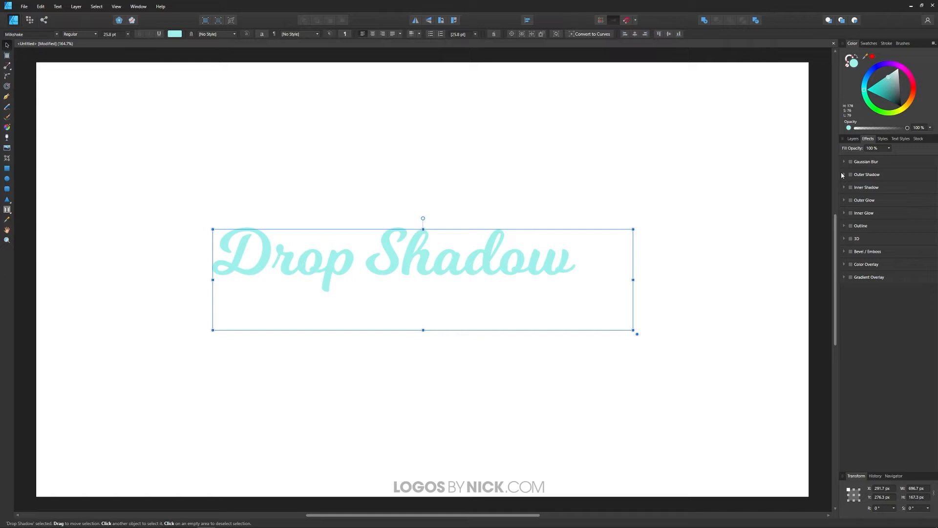
pyautogui.click(843, 174)
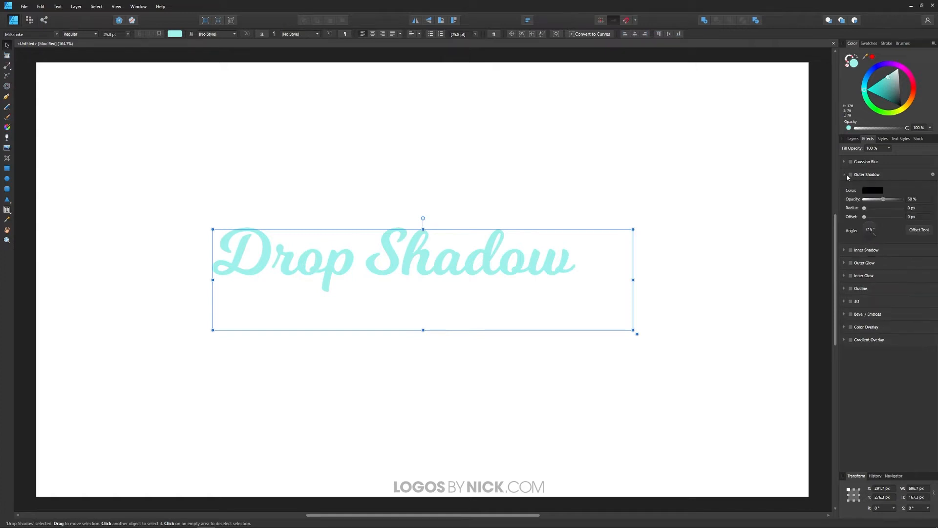
pyautogui.click(844, 173)
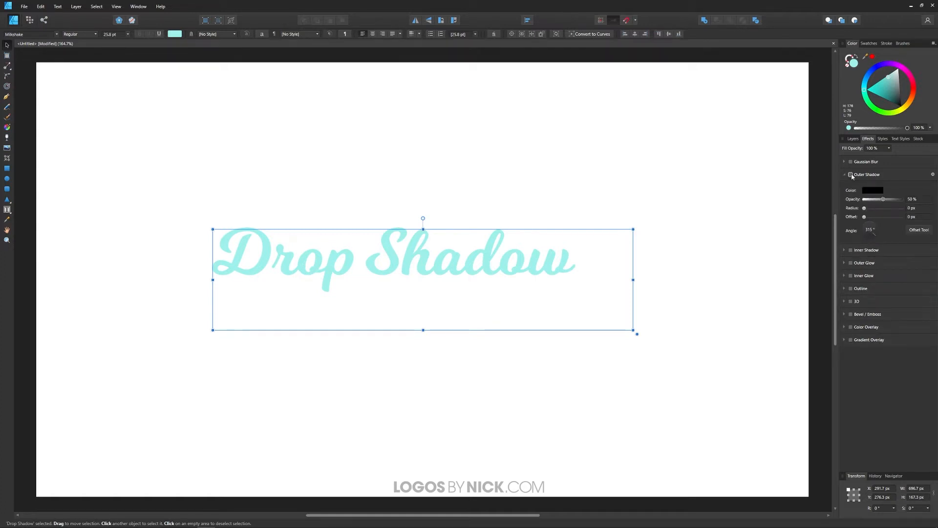
pyautogui.click(849, 174)
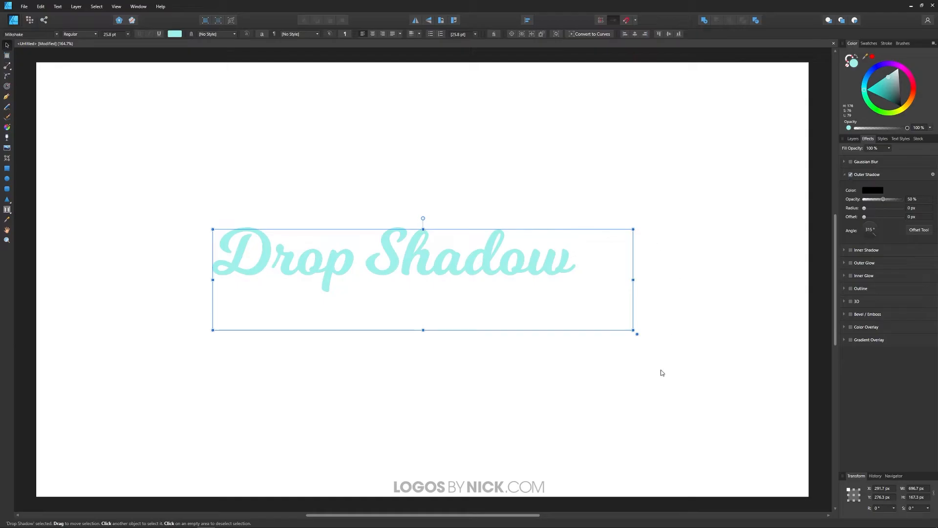
pyautogui.moveTo(851, 209)
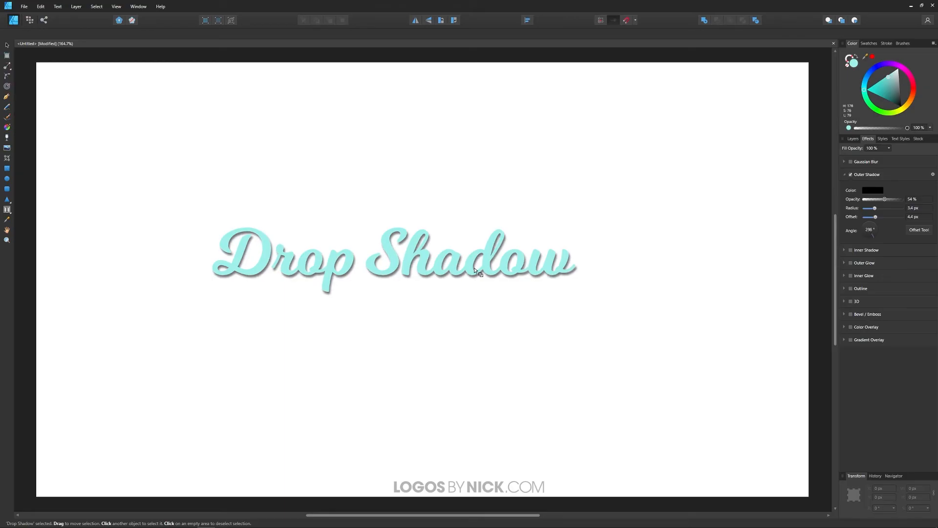
pyautogui.moveTo(438, 347)
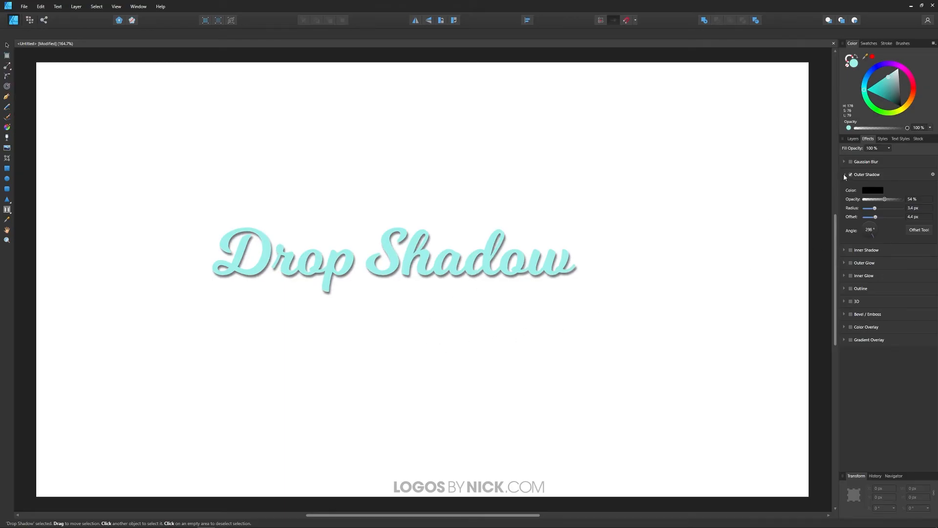
# Step: Return from the Effects panel to the Layers list after adjusting the shadow
pyautogui.click(852, 137)
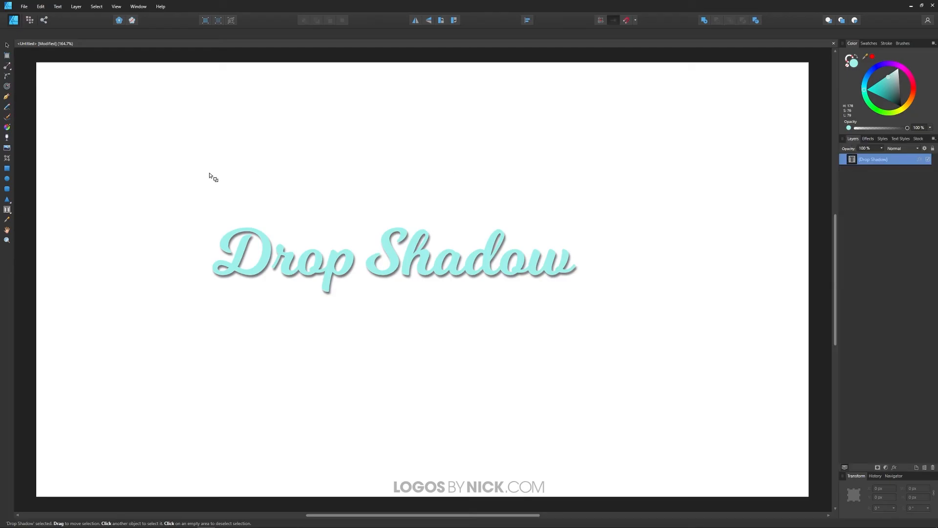
pyautogui.moveTo(30, 198)
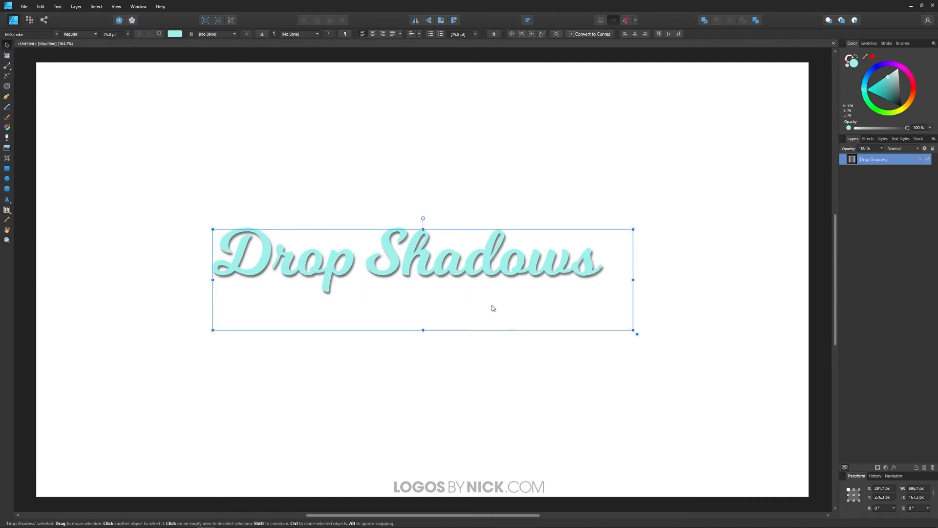
# Step: Toggle the Outer Shadow effect off and back on, keeping 54% opacity, 5.4 px radius, 298° angle
pyautogui.click(867, 137)
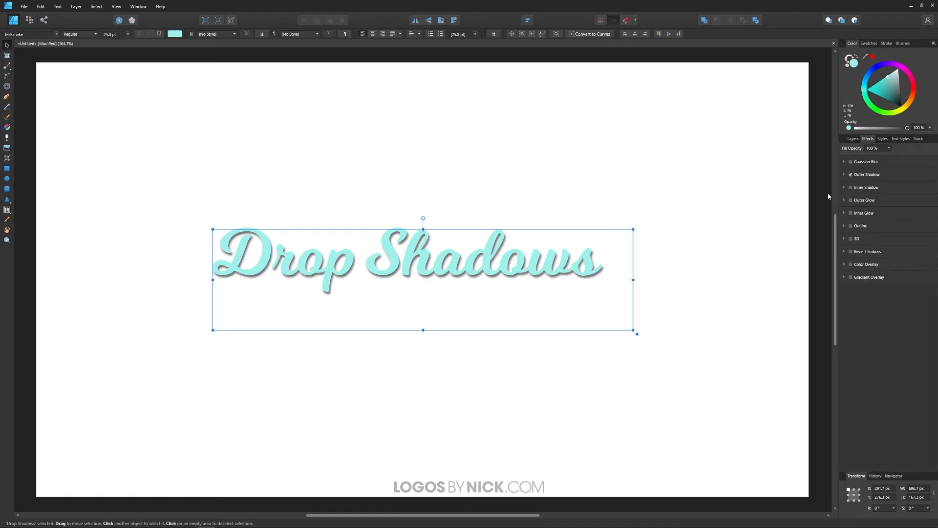
pyautogui.click(850, 174)
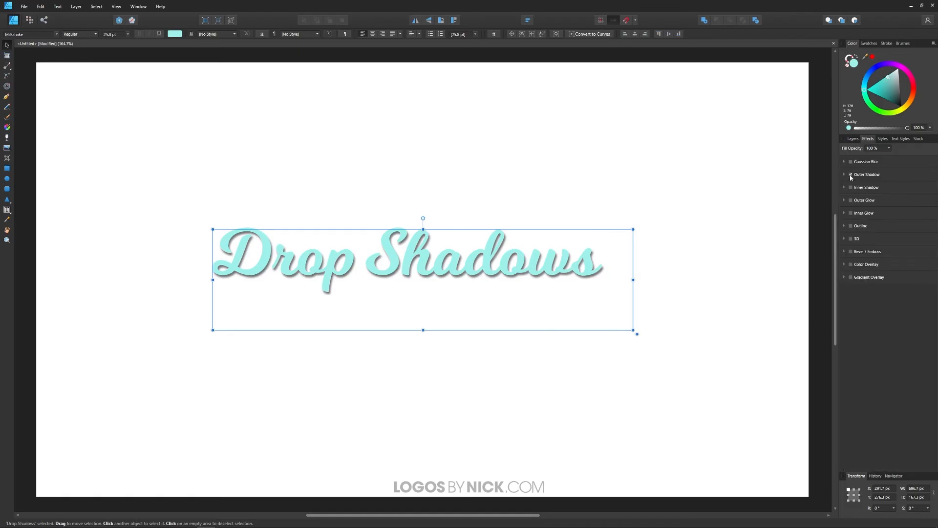
pyautogui.click(849, 174)
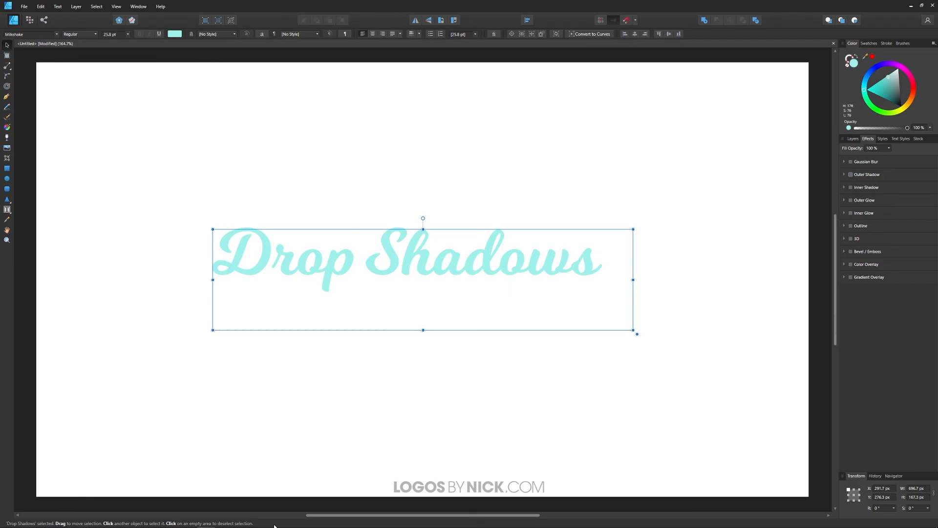
pyautogui.click(849, 174)
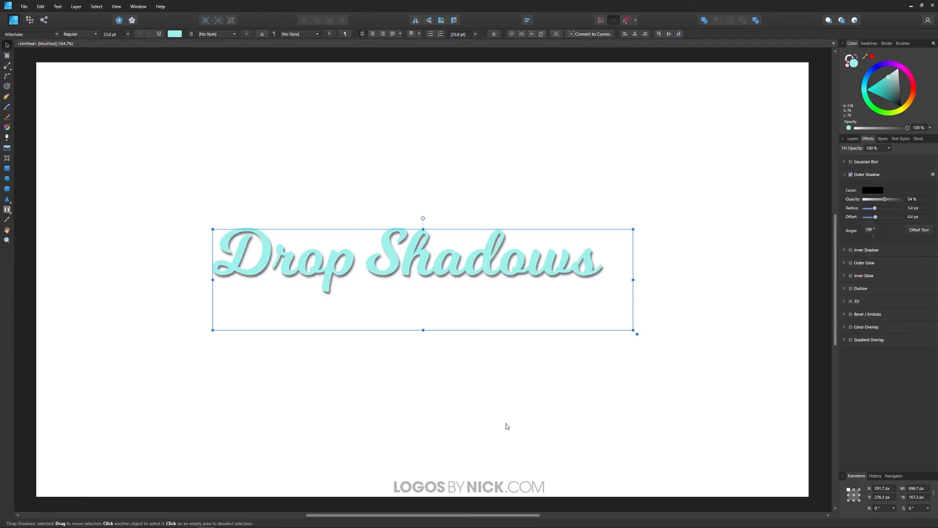